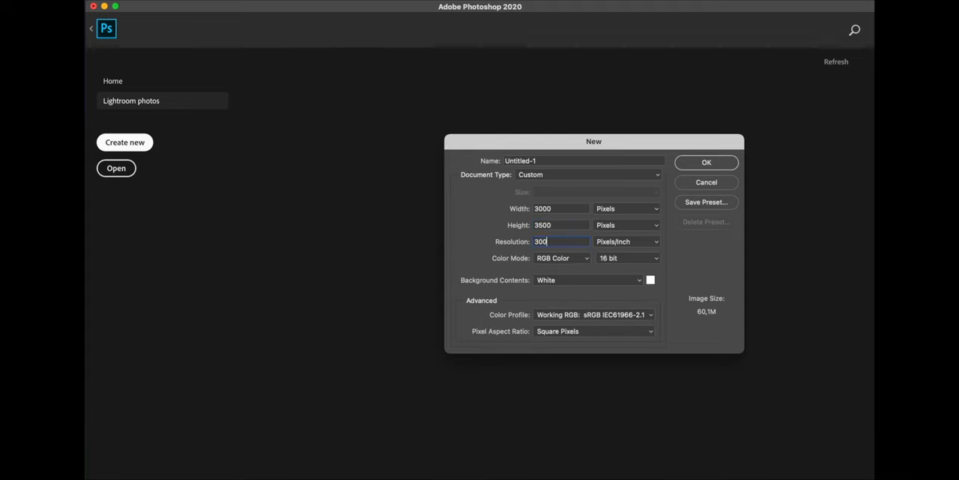
Name the new 3000×3500 px, 300 ppi document 'shirt' and create it.
text(shirt)
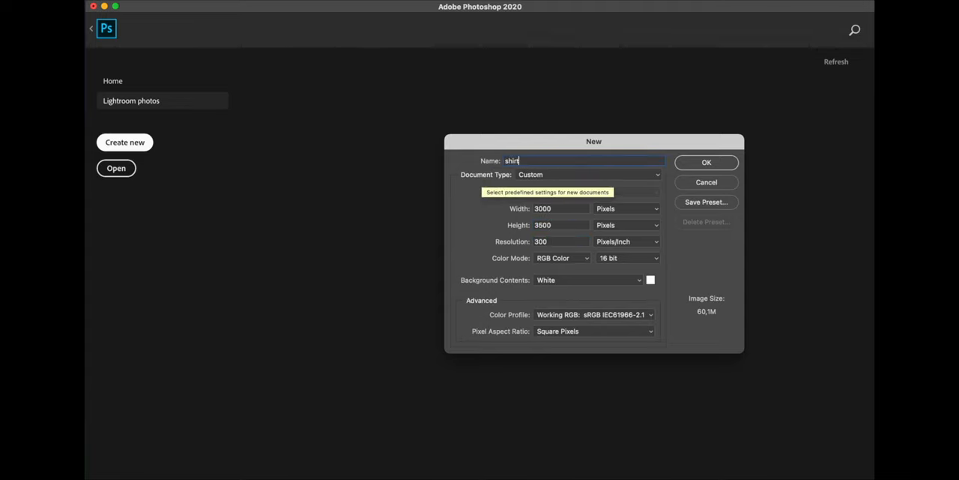
click(706, 163)
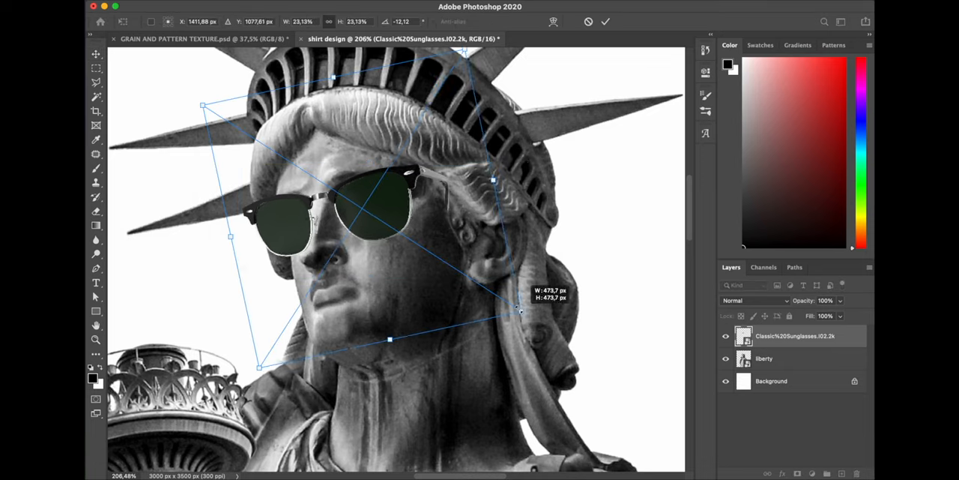
Scale and tilt the placed sunglasses with a transform handle to fit the statue's eyes.
drag(521, 311, 510, 311)
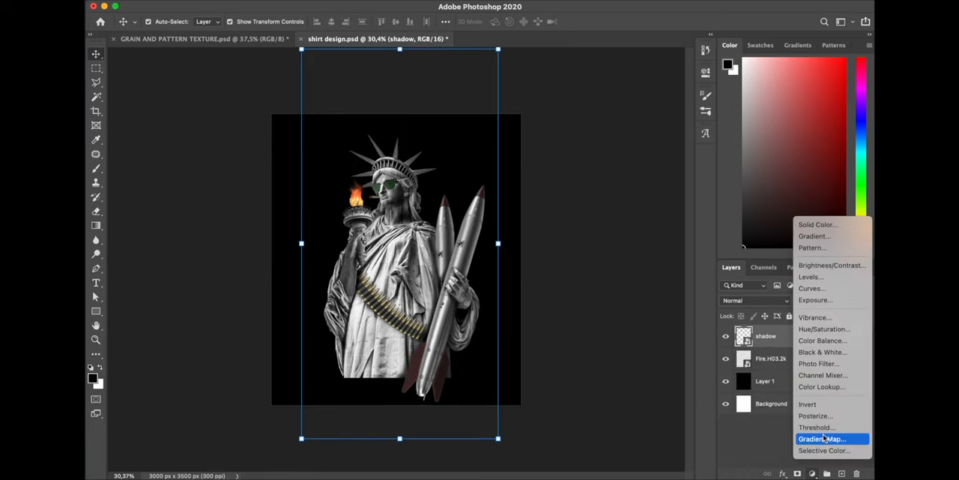
Add a Gradient Map, set black, teal and yellow stops, and move yellow to 90%.
click(819, 438)
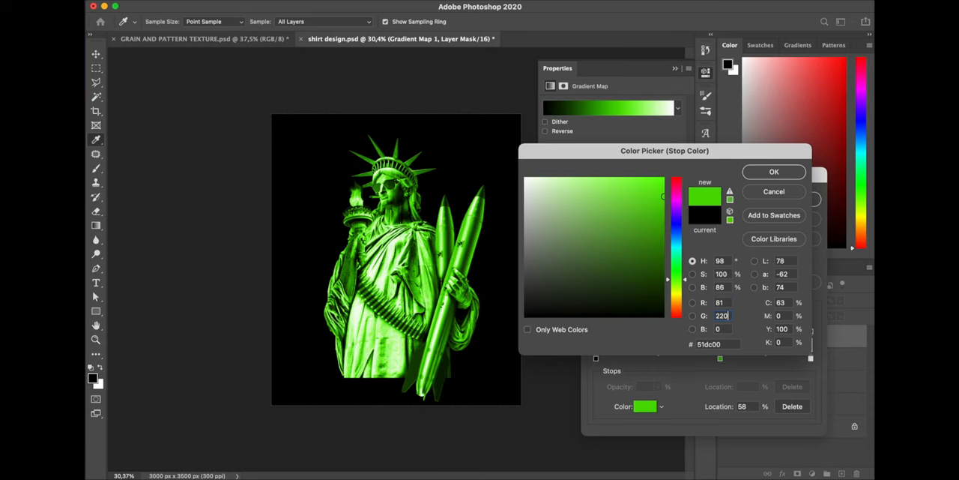
click(773, 172)
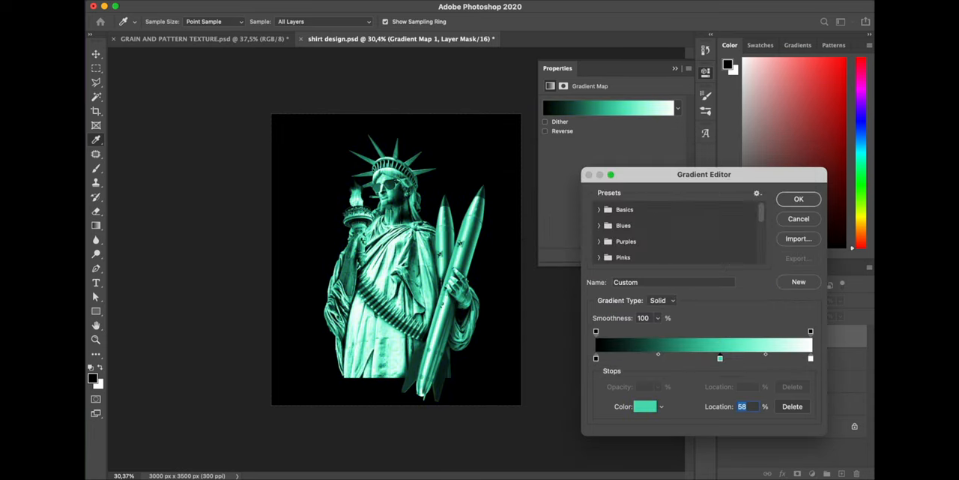
click(644, 406)
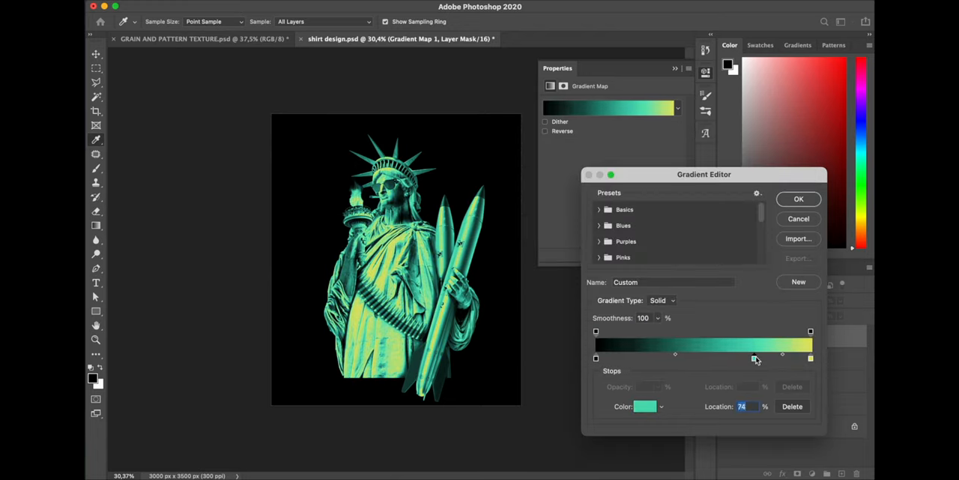
drag(756, 358, 789, 359)
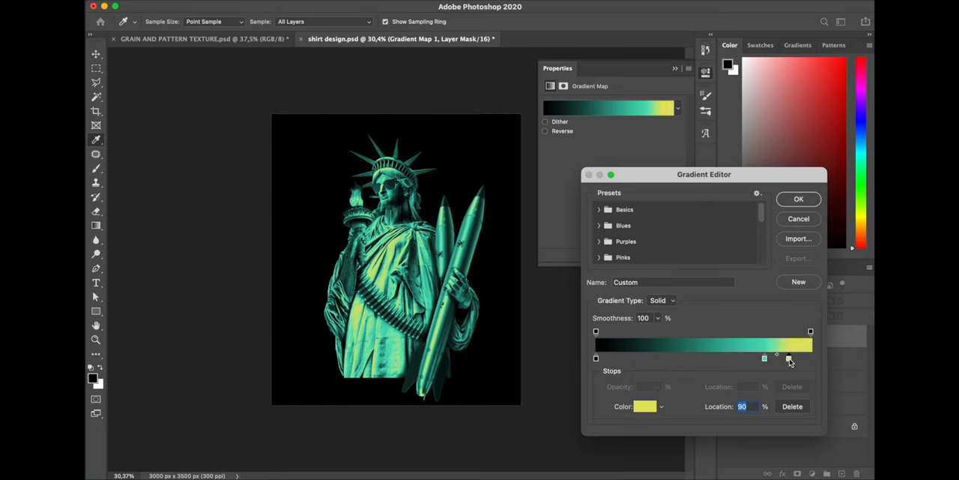
click(799, 198)
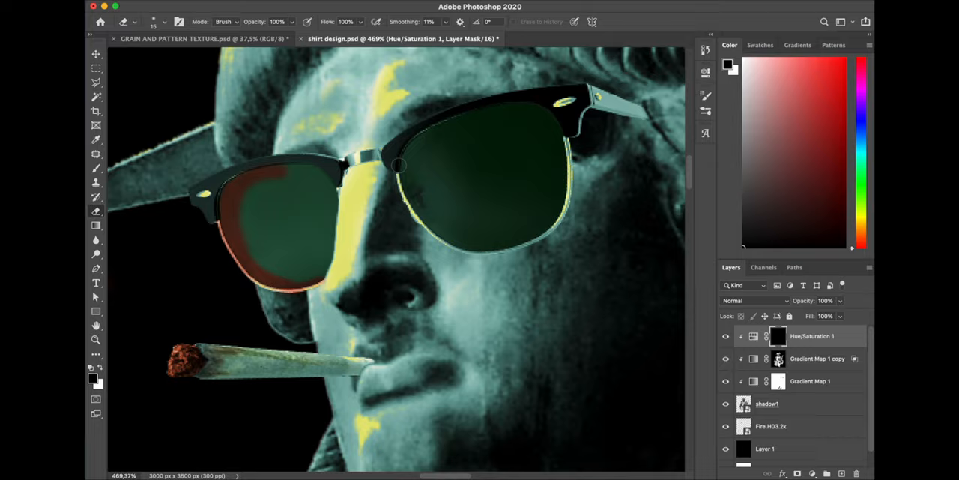
Use the menu bar while building the lens-tinting Hue/Saturation adjustment.
click(533, 38)
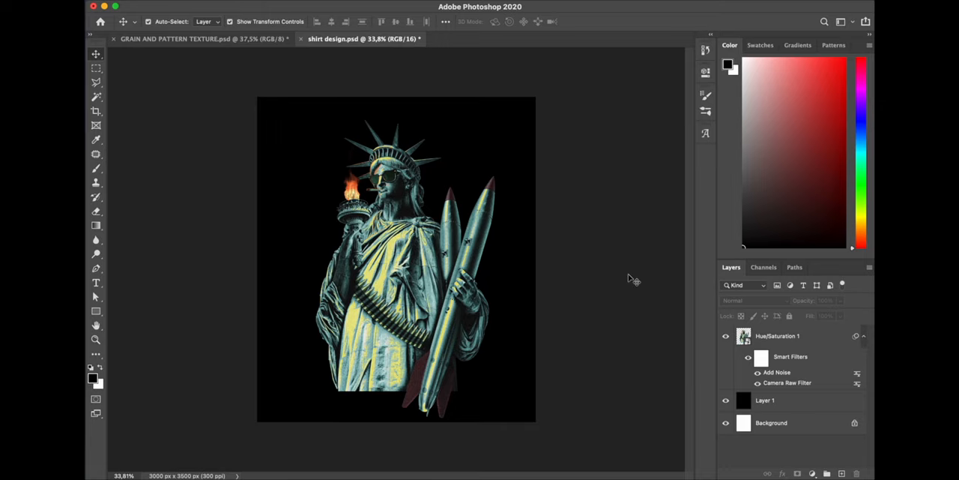
mouse_move(605, 283)
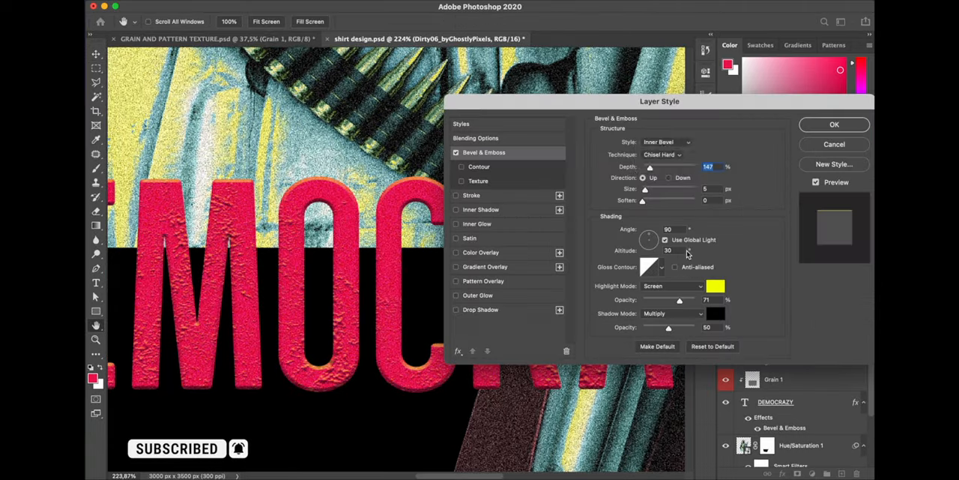
Apply Dirty06's Inner Bevel, Chisel Hard, Depth 147%, Size 5 px settings.
click(834, 124)
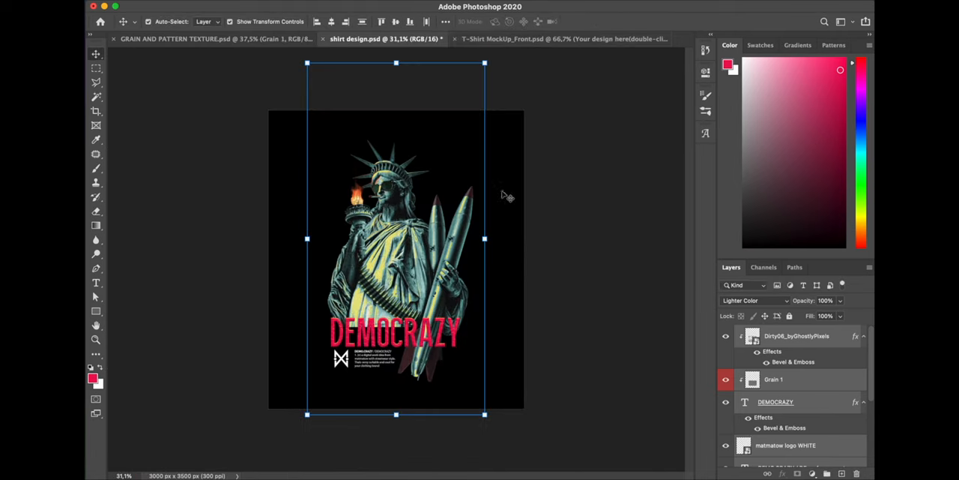
Put the DEMOCRAZY design onto the T-shirt mockup and bring up its blend mode choices.
click(539, 38)
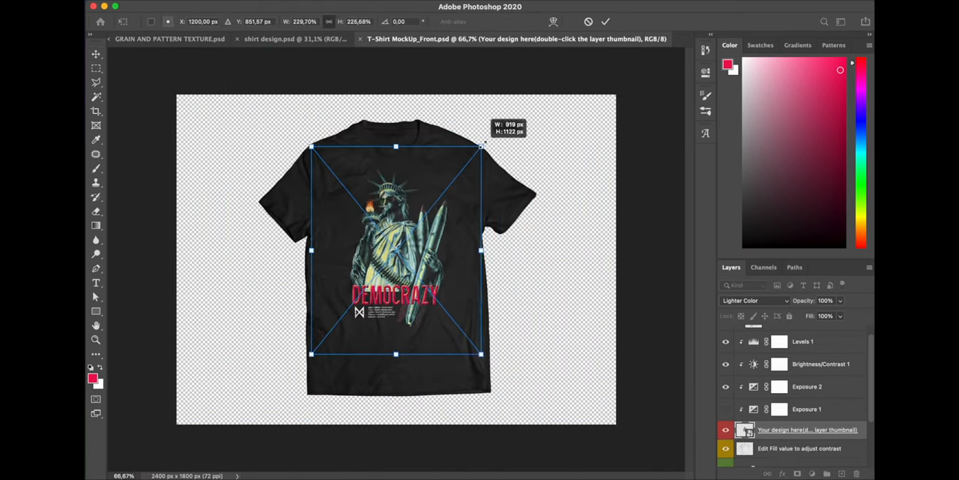
click(755, 300)
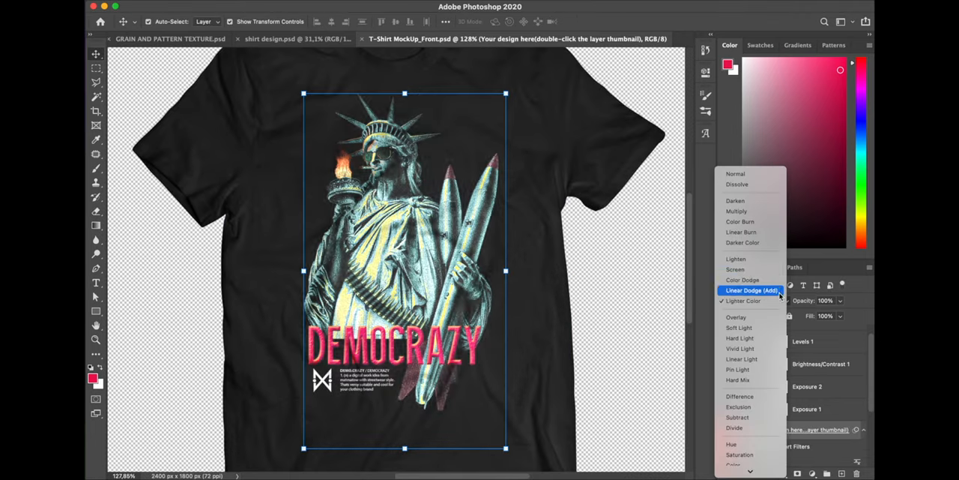